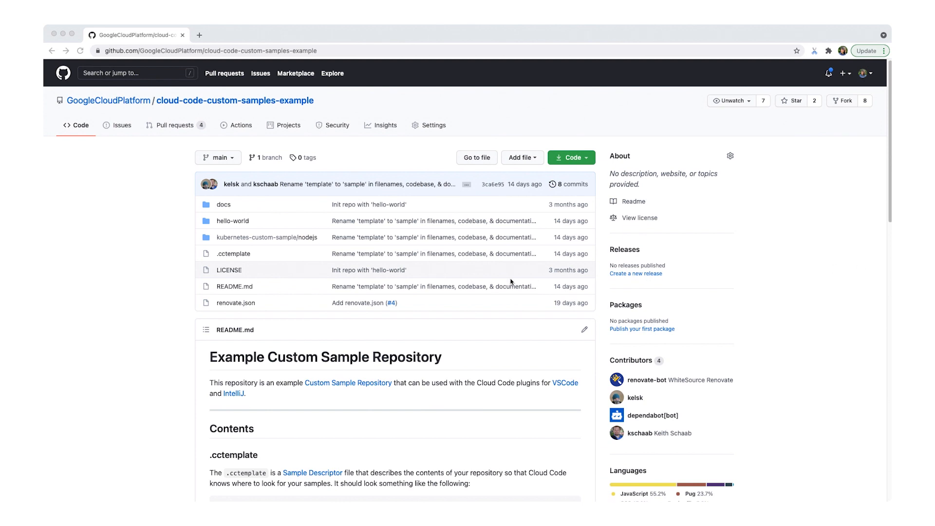
{"action": "mouse_move", "coordinate": [233, 255]}
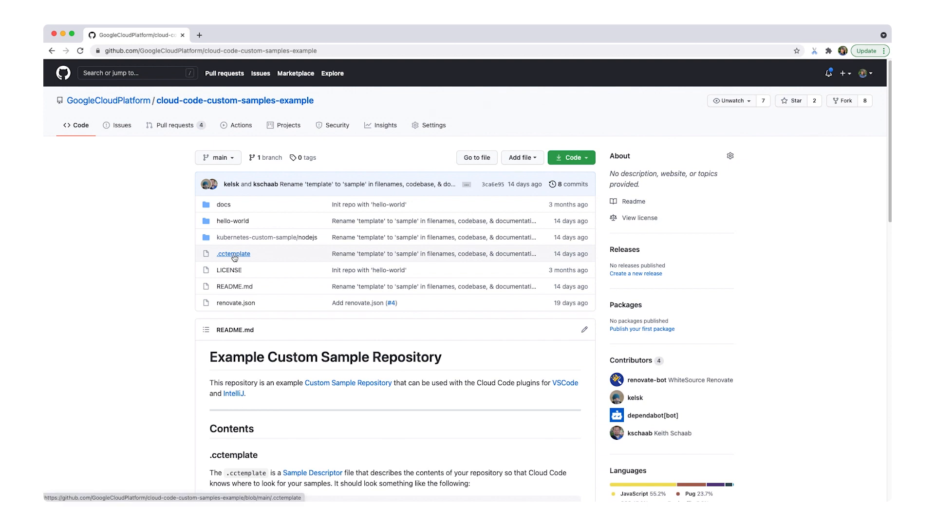
- View the .cctemplate descriptor, return to the repository page, then switch to Visual Studio Code
{"action": "left_click", "coordinate": [233, 253]}
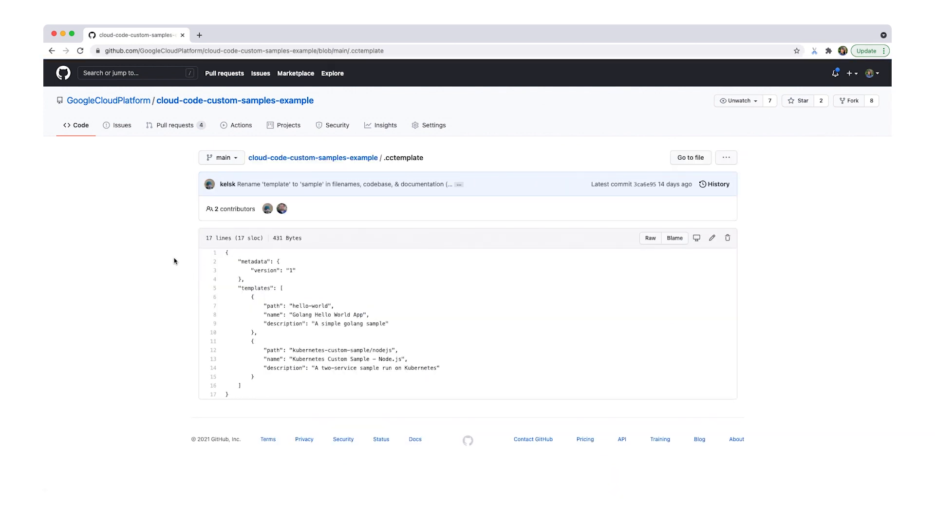
{"action": "mouse_move", "coordinate": [171, 261]}
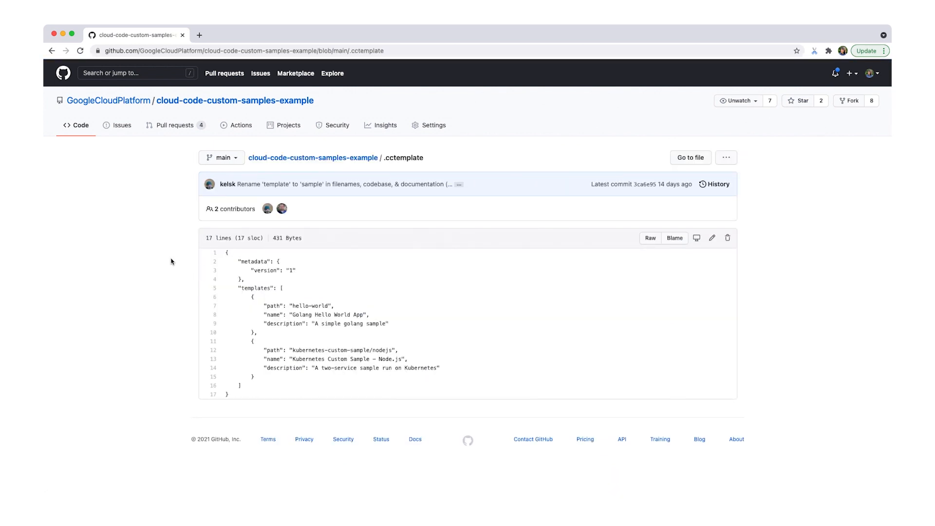
{"action": "mouse_move", "coordinate": [190, 225]}
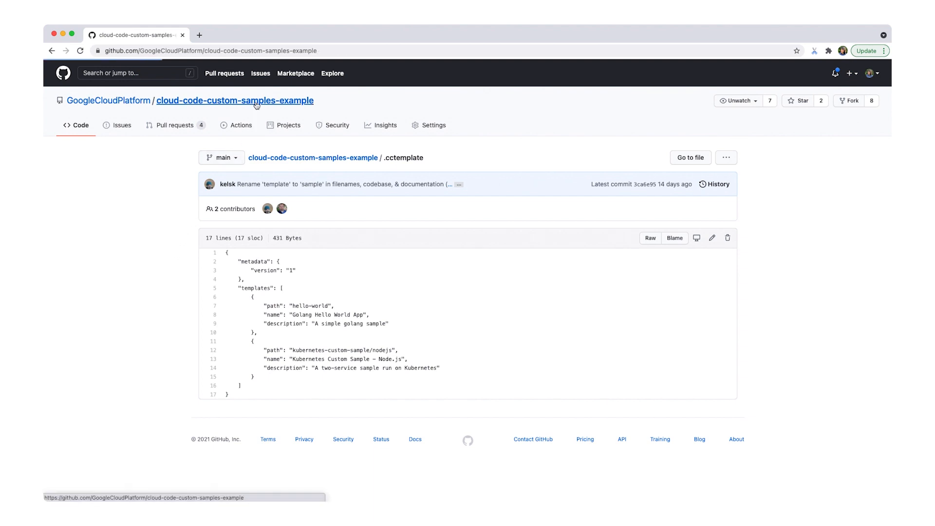
{"action": "left_click", "coordinate": [256, 101]}
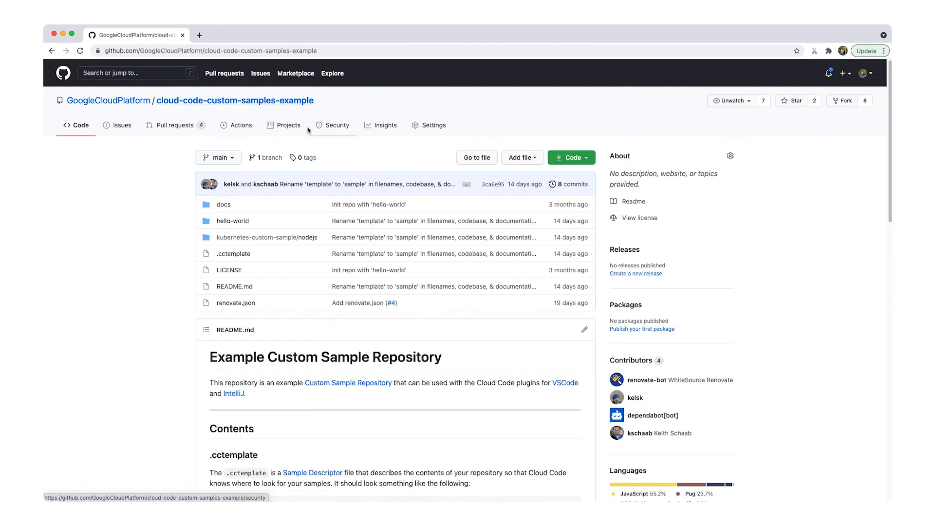
{"action": "left_click", "coordinate": [571, 157]}
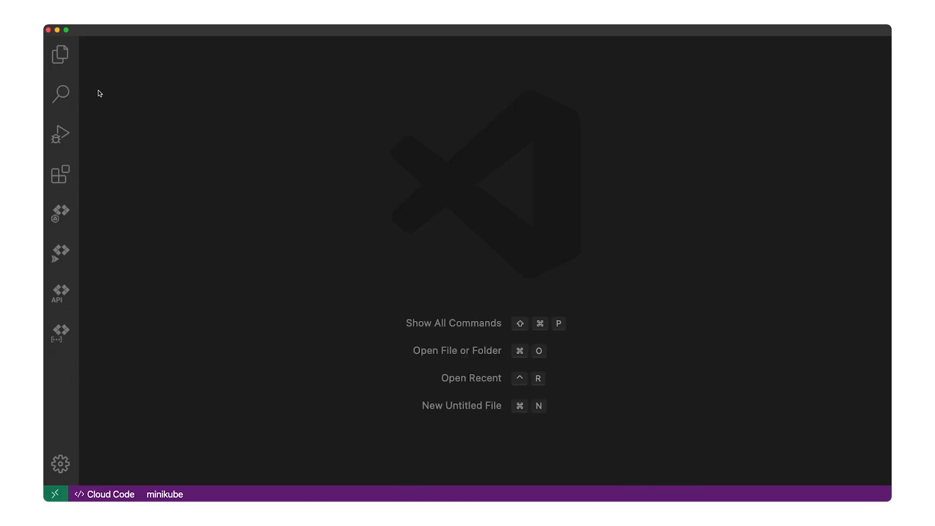
- Import the custom samples repo via Cloud Code and create the Kubernetes Custom Sample - Node.js app
{"action": "left_click", "coordinate": [103, 494]}
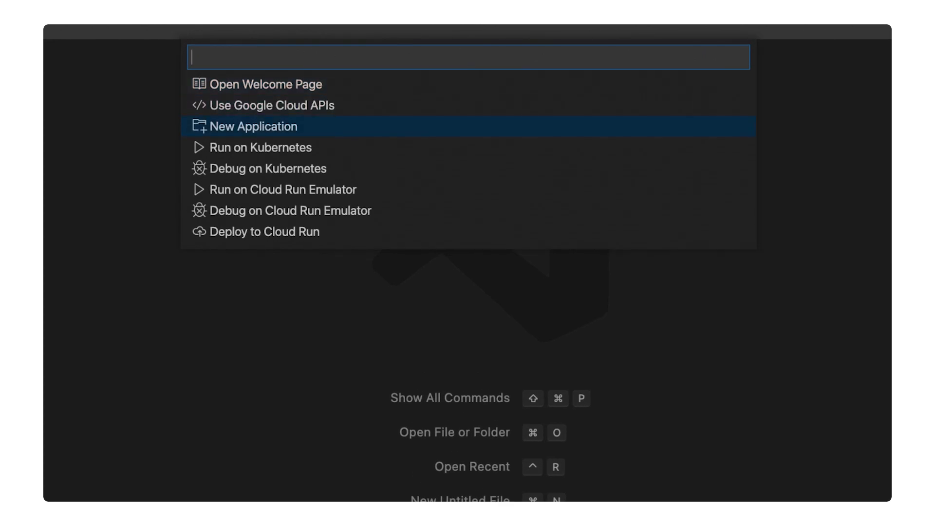
{"action": "left_click", "coordinate": [252, 126]}
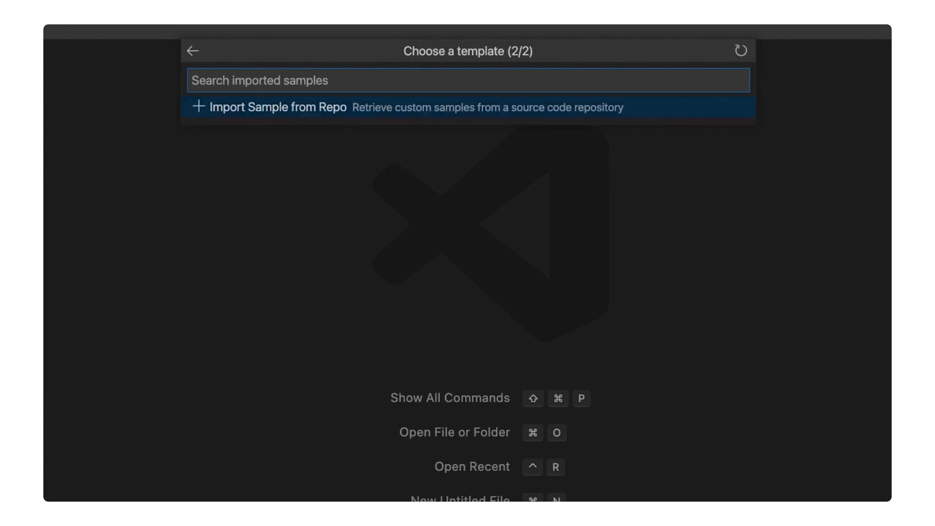
{"action": "left_click", "coordinate": [272, 106]}
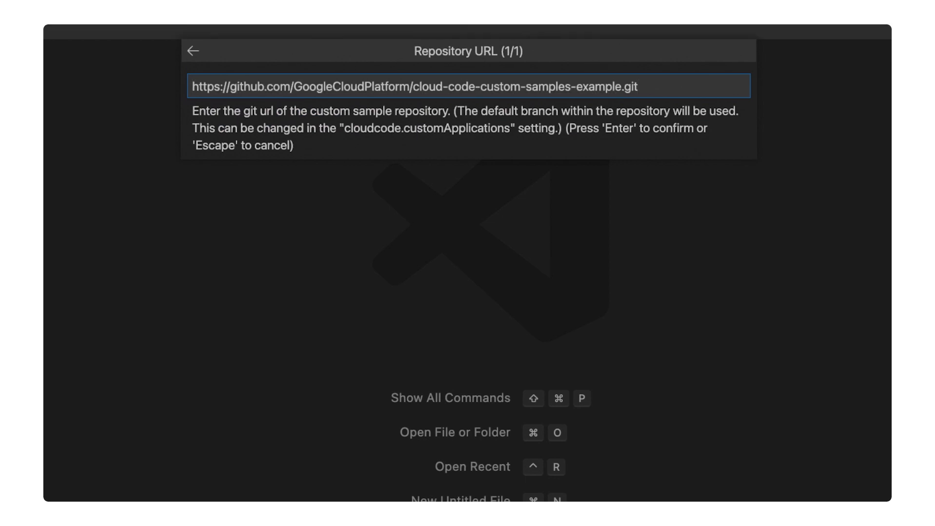
{"action": "key", "text": "Enter"}
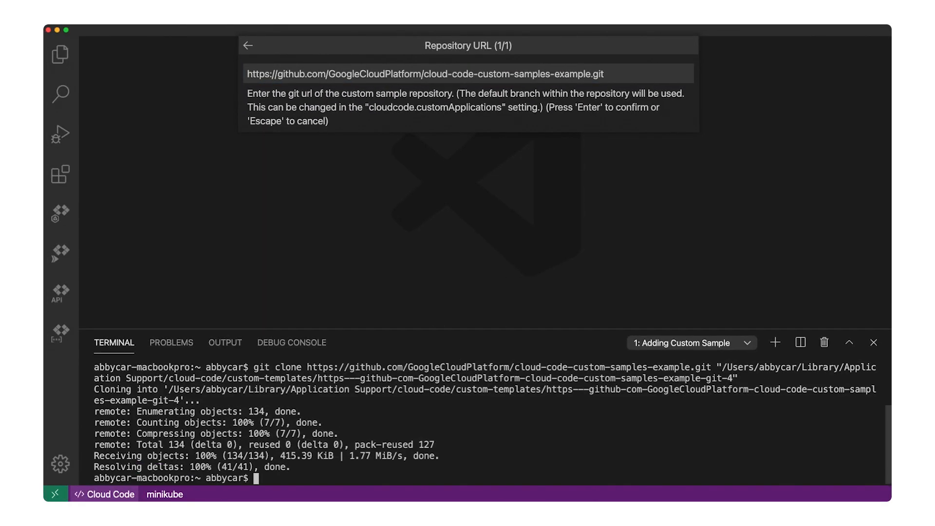
{"action": "key", "text": "Enter"}
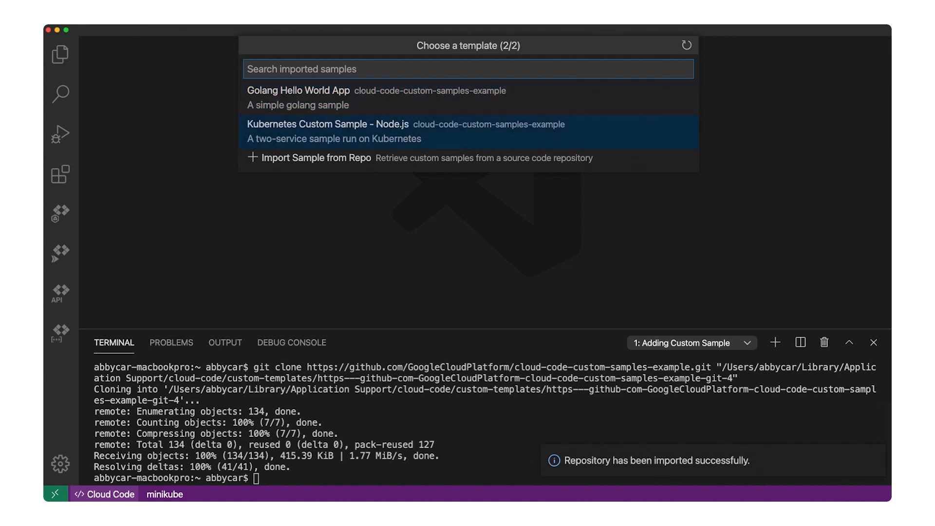
{"action": "left_click", "coordinate": [328, 125]}
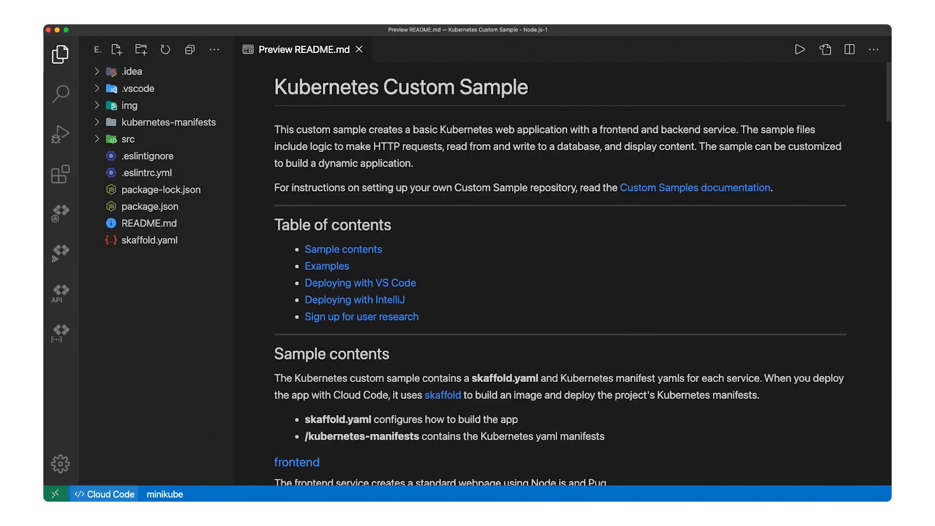